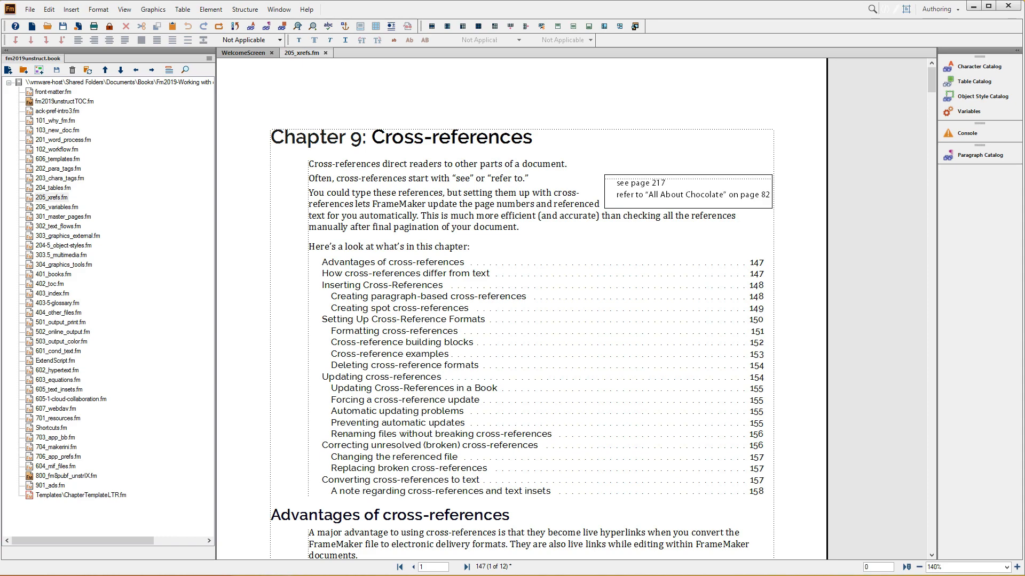
left_click(984, 6)
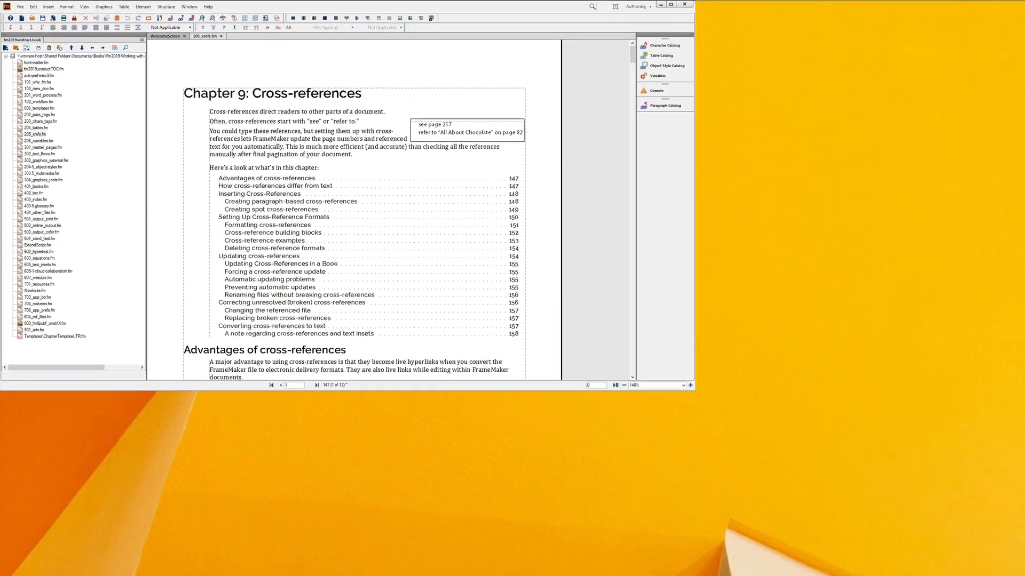
left_click(666, 4)
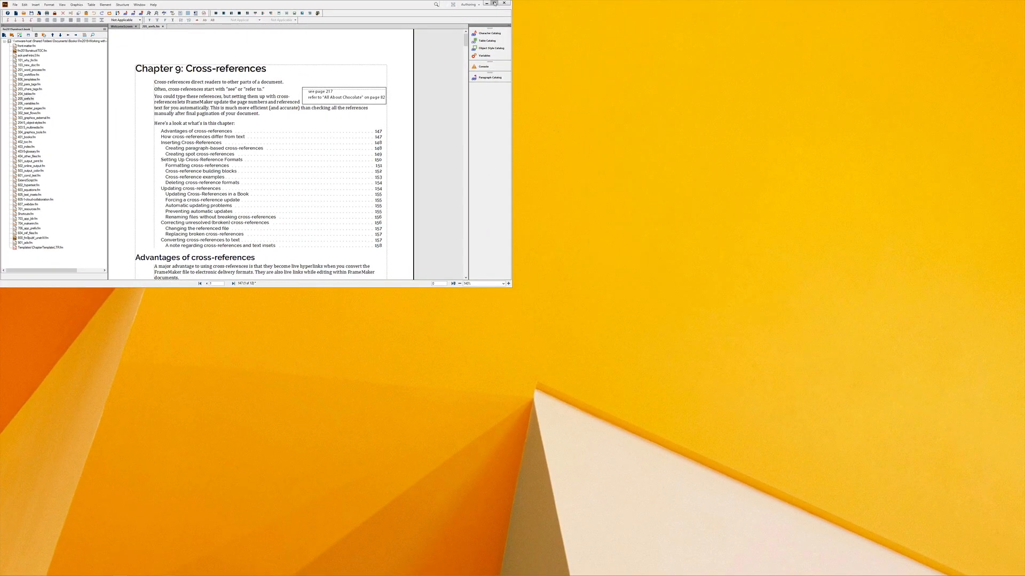
left_click(500, 5)
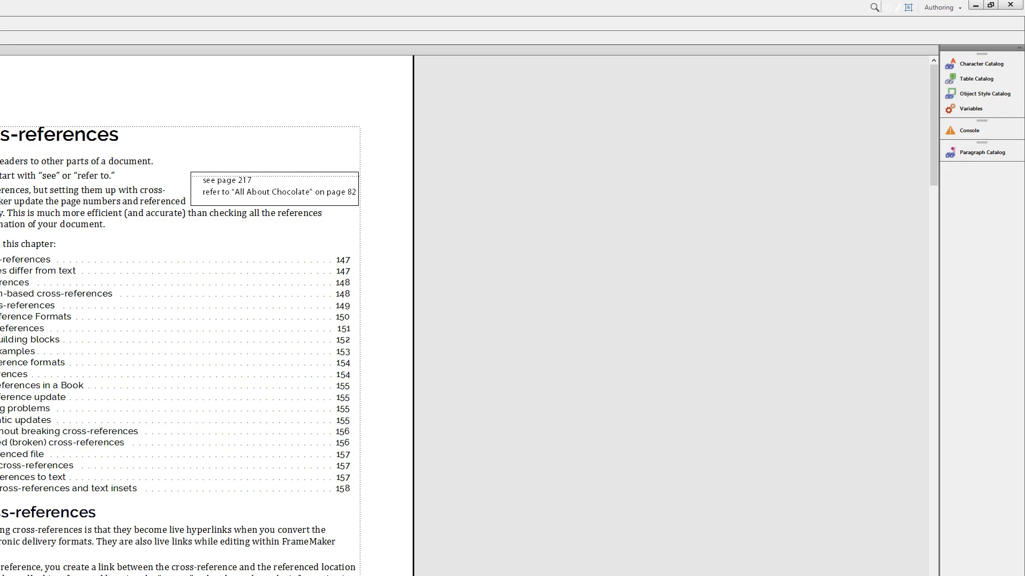
scroll("down", 3)
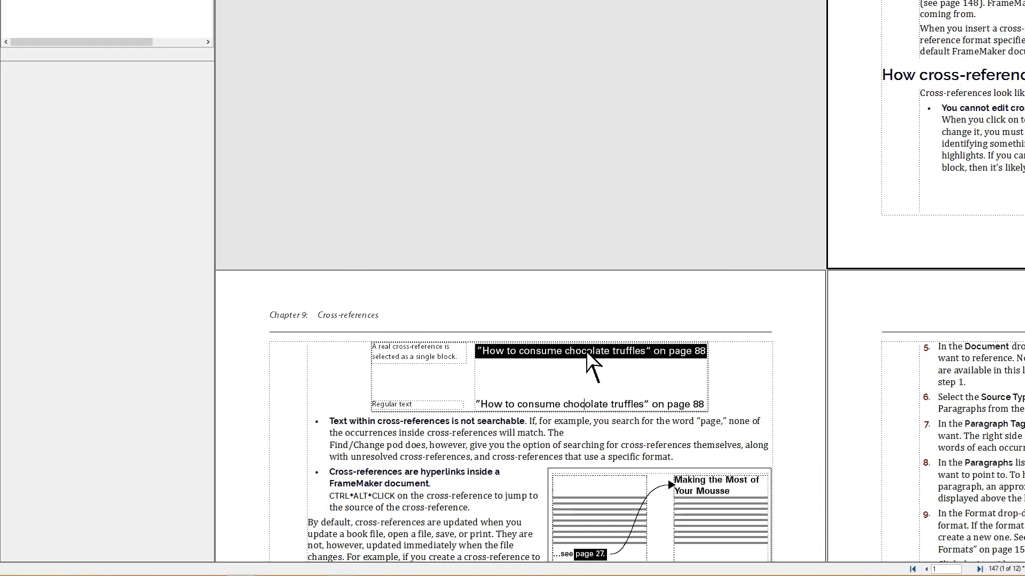
scroll("up", 3)
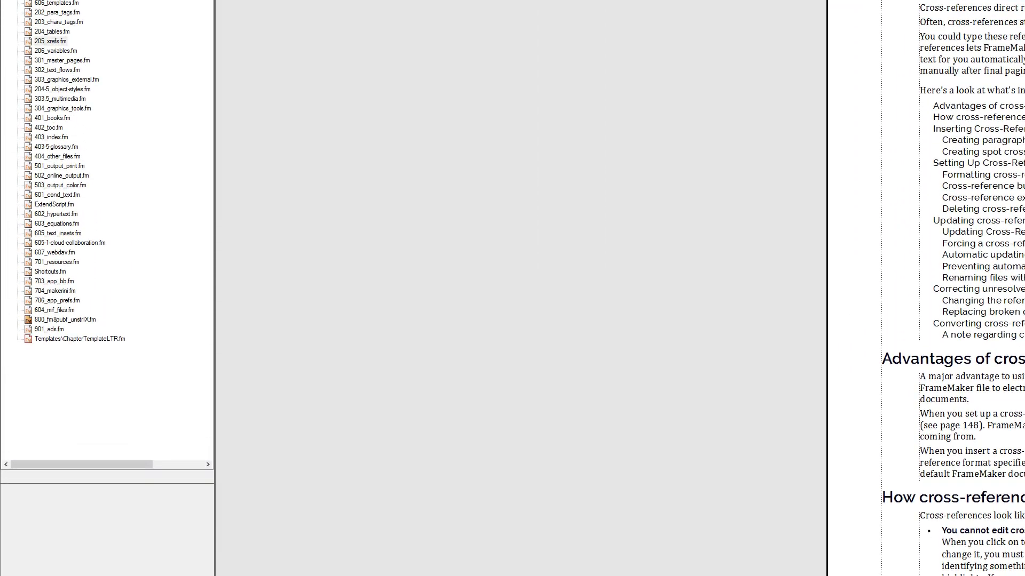